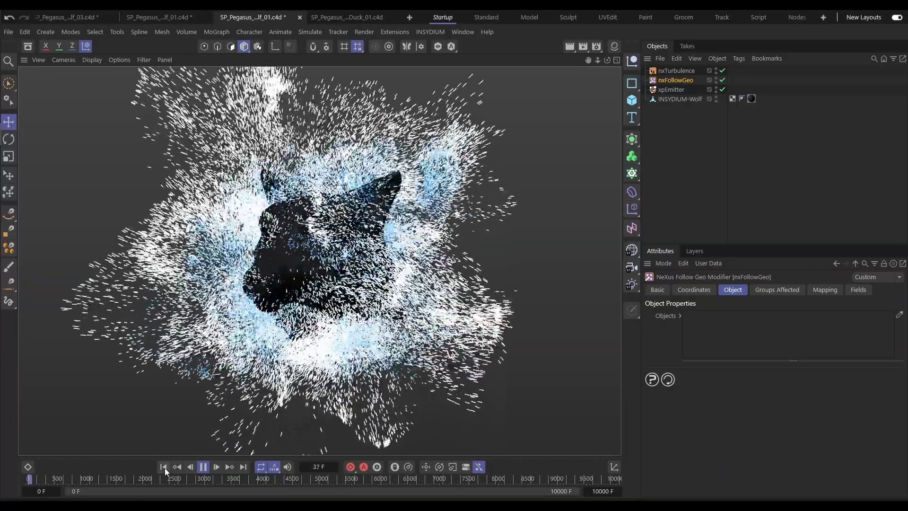
# Step: Add INSYDIUM-Wolf to nxFollowGeo's Objects list in Surface mode and replay the simulation
pyautogui.click(177, 467)
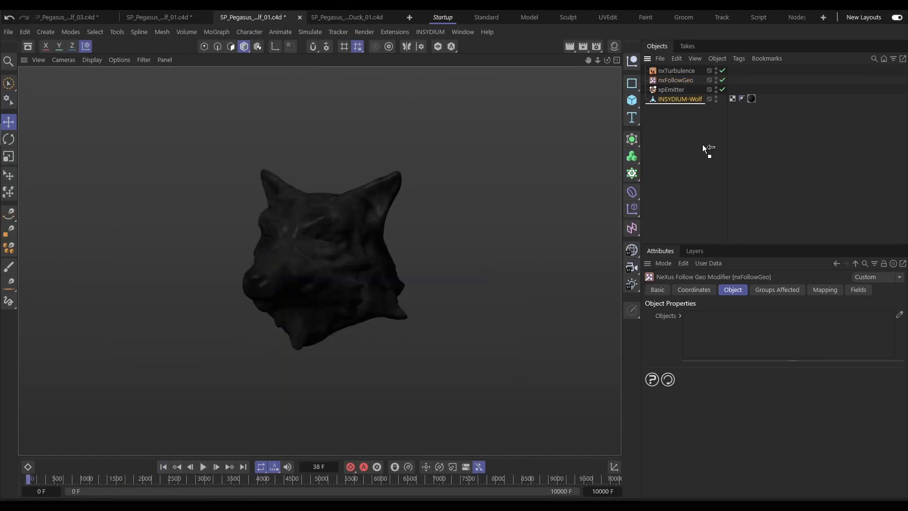
pyautogui.click(676, 80)
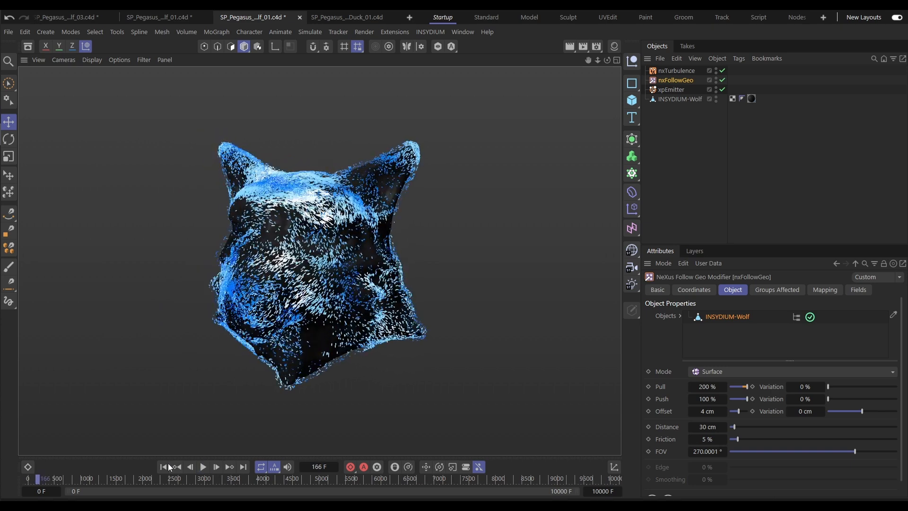
pyautogui.click(430, 32)
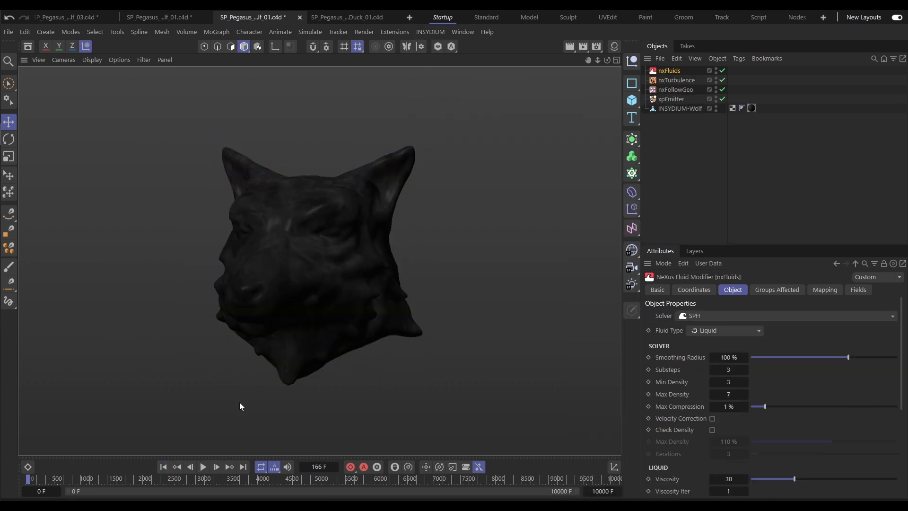
# Step: Add an nxFluids modifier with the SPH solver and Liquid type to the scene
pyautogui.click(203, 467)
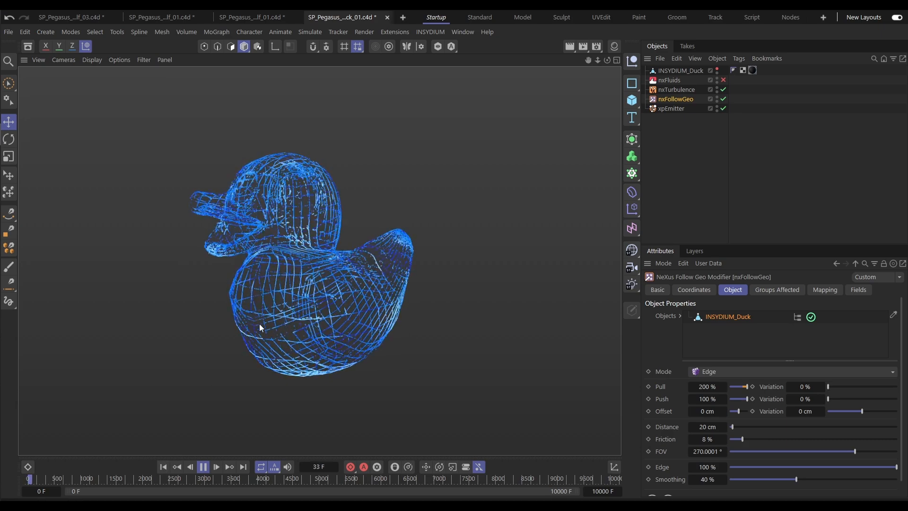
# Step: Enable nxFluids on the duck, replay, and switch nxFollowGeo Mode from Edge to Surface
pyautogui.click(203, 467)
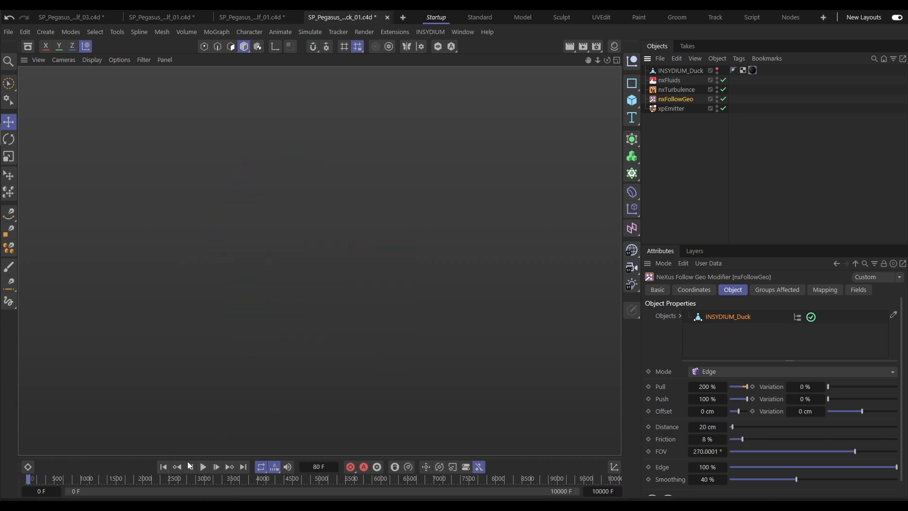
pyautogui.click(202, 467)
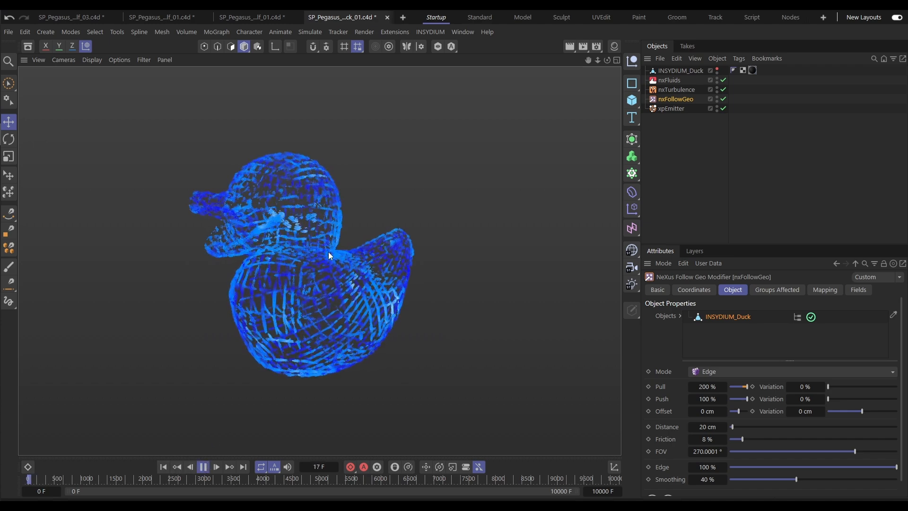
pyautogui.click(216, 466)
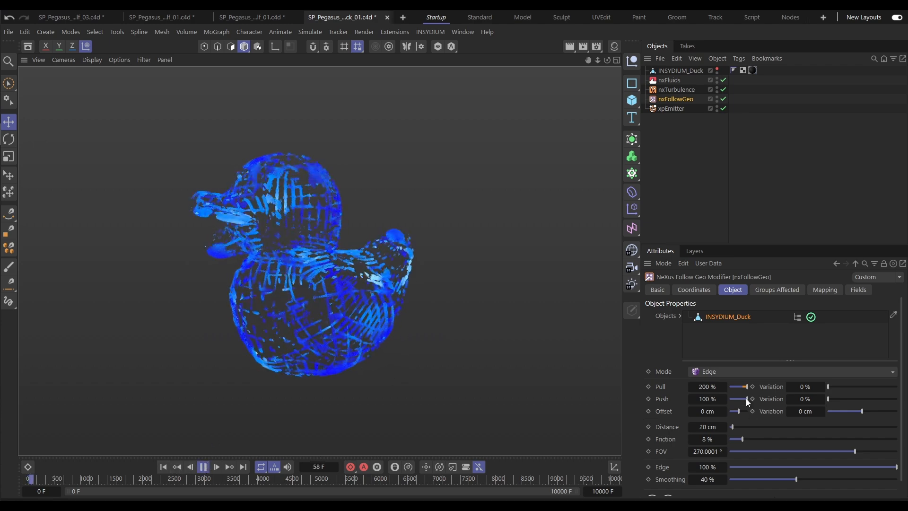
pyautogui.click(790, 371)
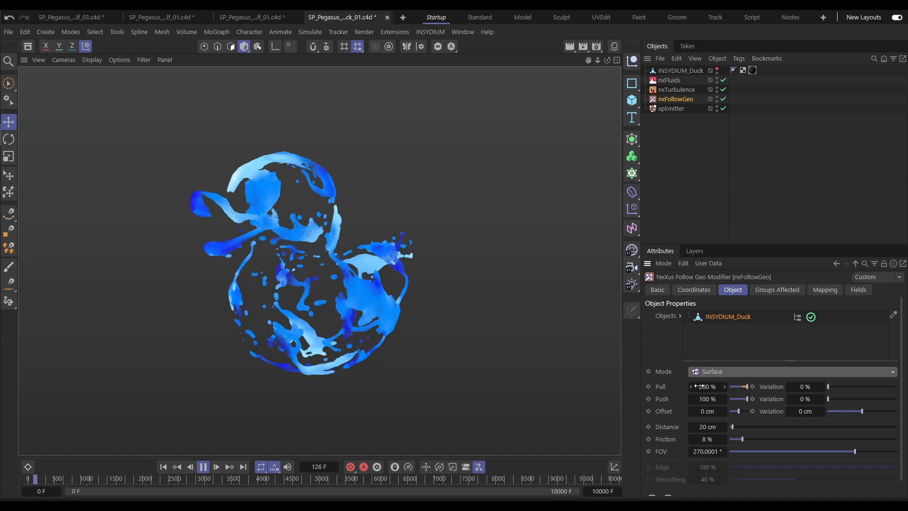
pyautogui.click(790, 372)
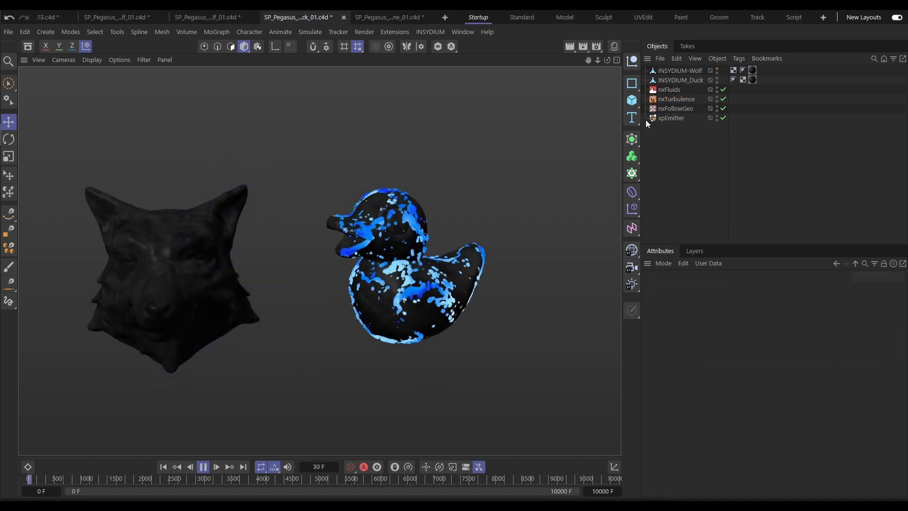
# Step: Set the duck entry in nxFollowGeo's Objects list to Edge mode and play
pyautogui.click(676, 108)
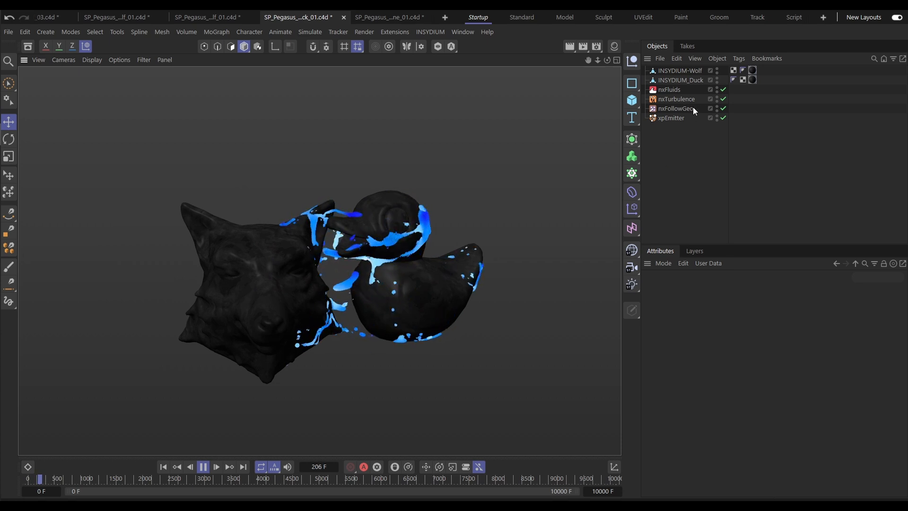
pyautogui.click(675, 109)
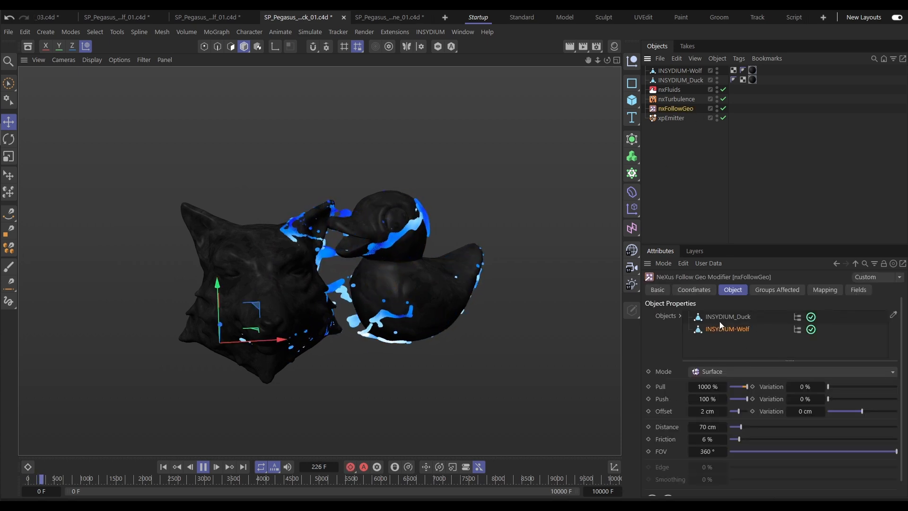
pyautogui.click(791, 371)
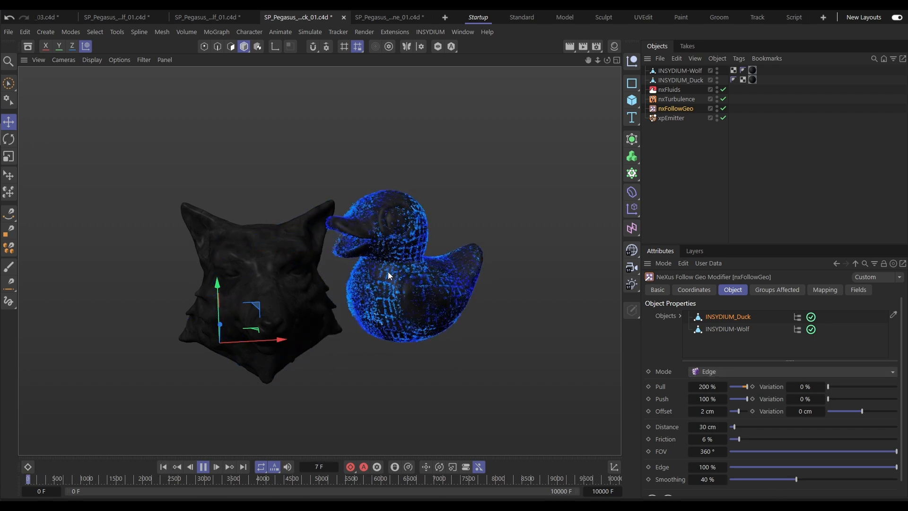
pyautogui.click(216, 467)
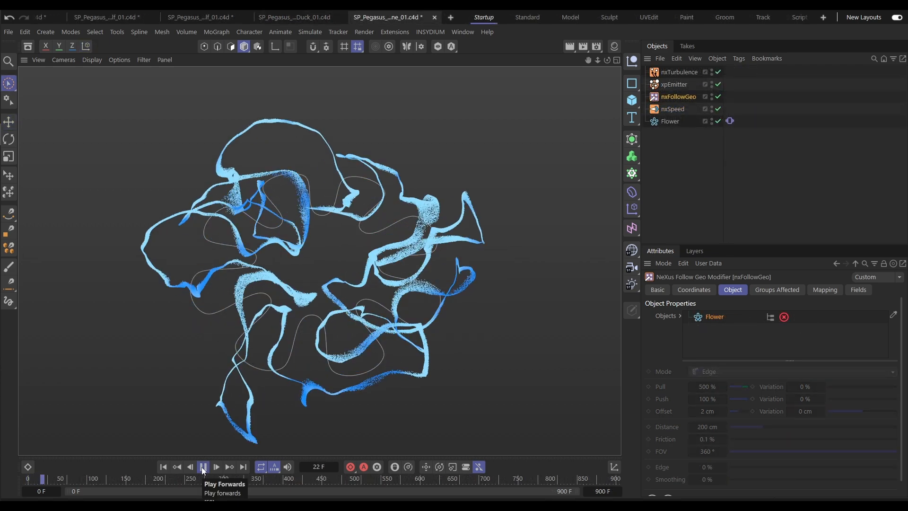
# Step: Enable the Flower target and set Offset Variation to -7 cm and Edge to 38%
pyautogui.click(203, 467)
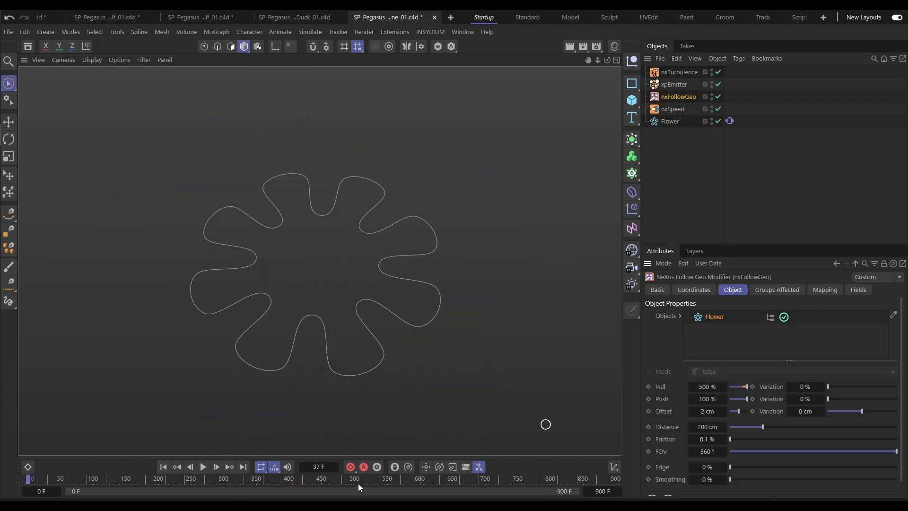
pyautogui.click(203, 466)
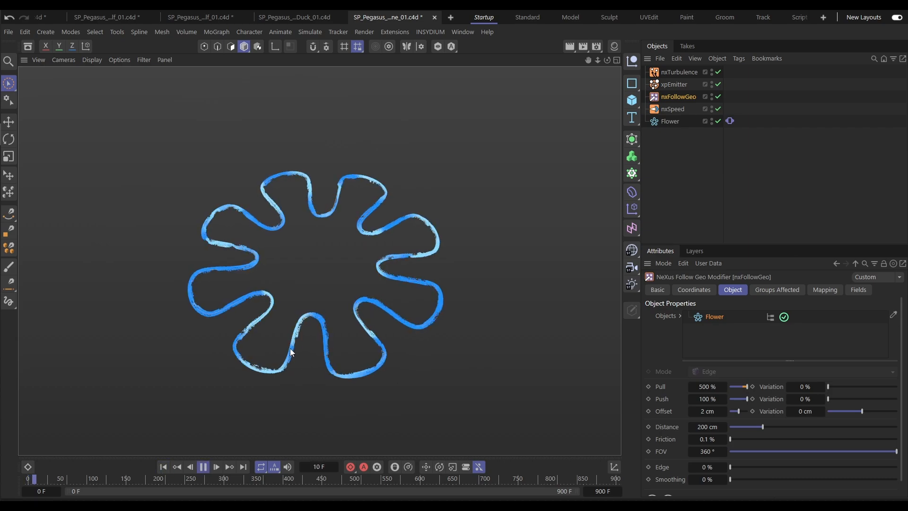
pyautogui.moveTo(829, 410); pyautogui.dragTo(866, 410)
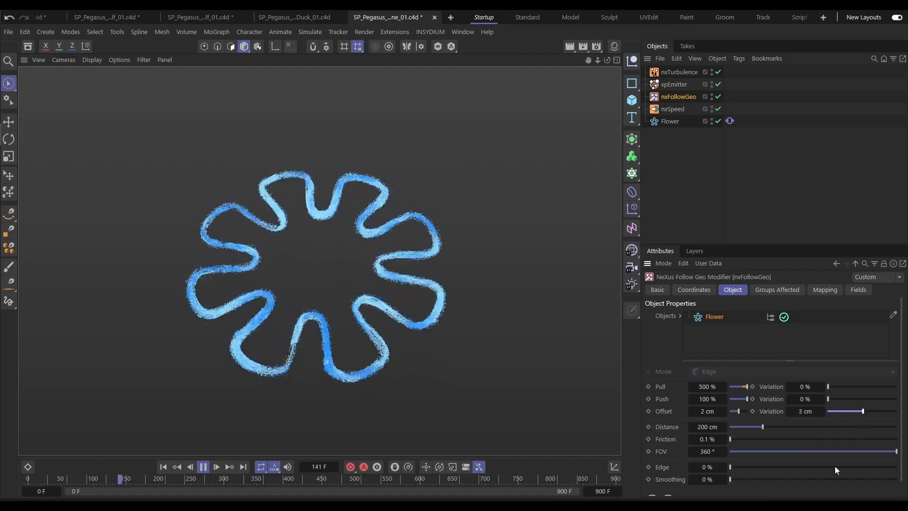
pyautogui.moveTo(730, 466); pyautogui.dragTo(777, 467)
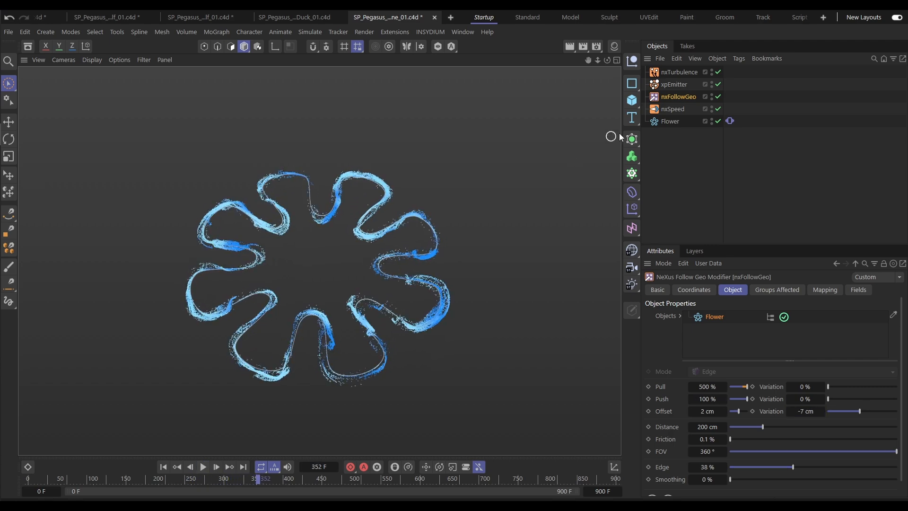
# Step: Enable the Flower's Vibrate tag and set nxFollowGeo Offset Variation to -12 cm
pyautogui.click(729, 120)
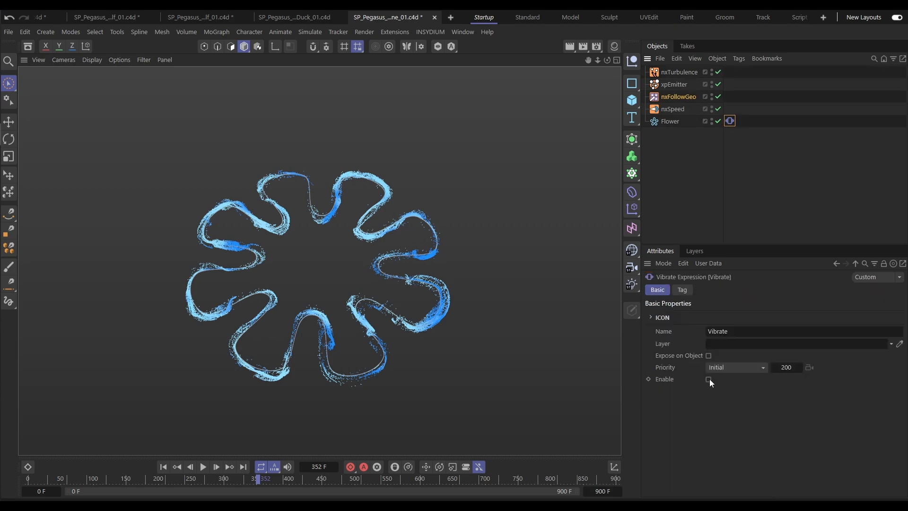
pyautogui.click(708, 379)
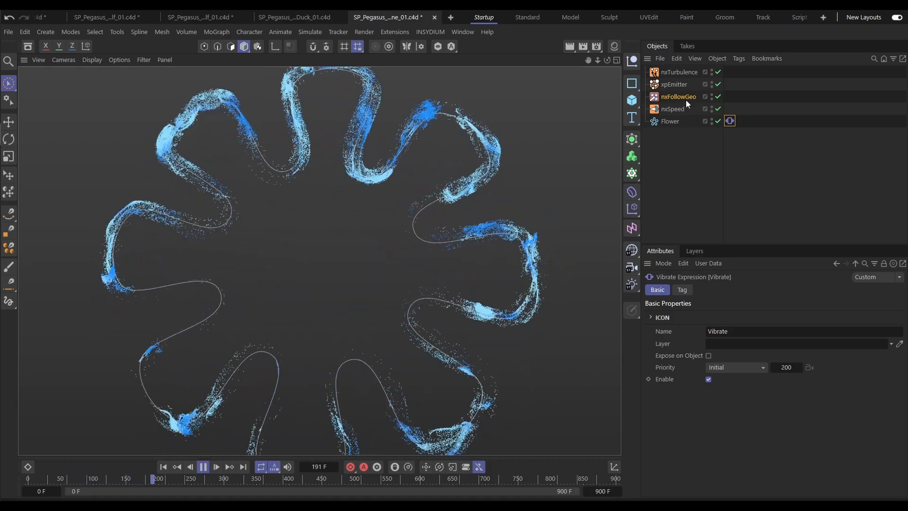
pyautogui.click(677, 96)
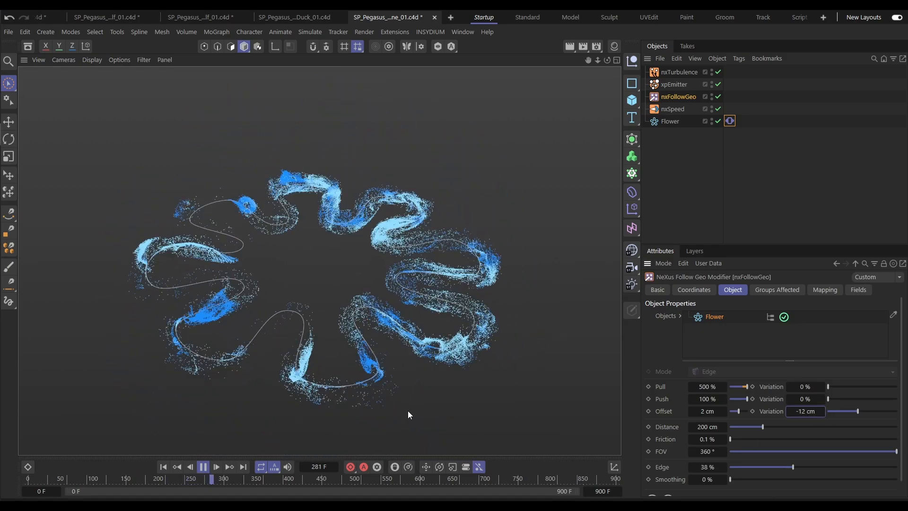
pyautogui.click(414, 17)
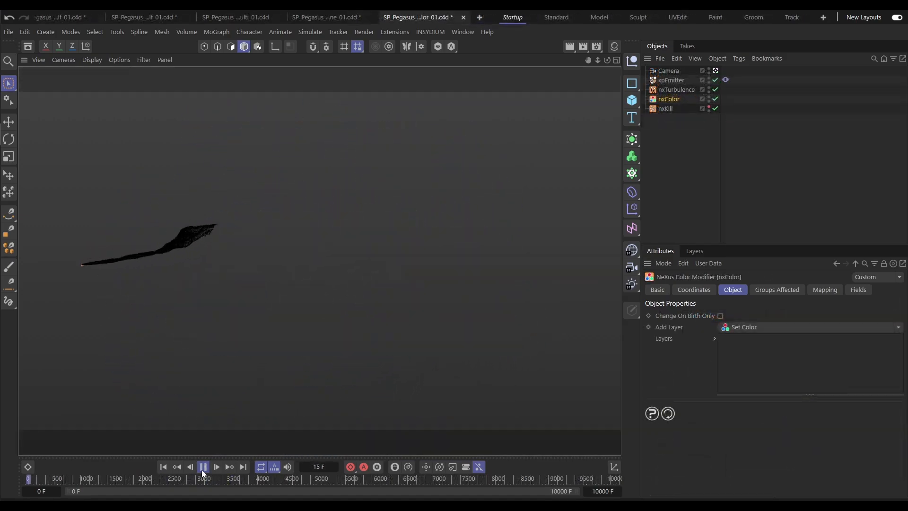
# Step: Add a speed-driven purple-to-yellow Gradient by Parameter layer to nxColor, spanning 0–179 cm
pyautogui.click(203, 467)
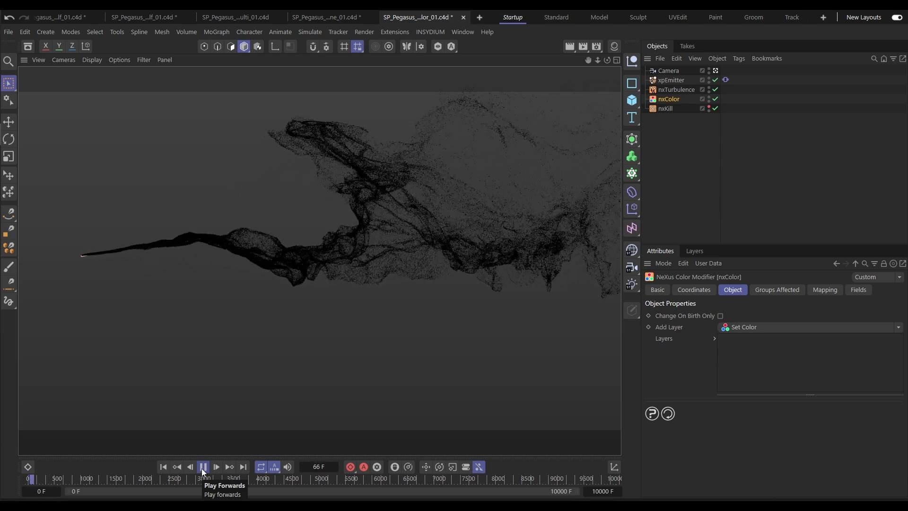
pyautogui.click(203, 467)
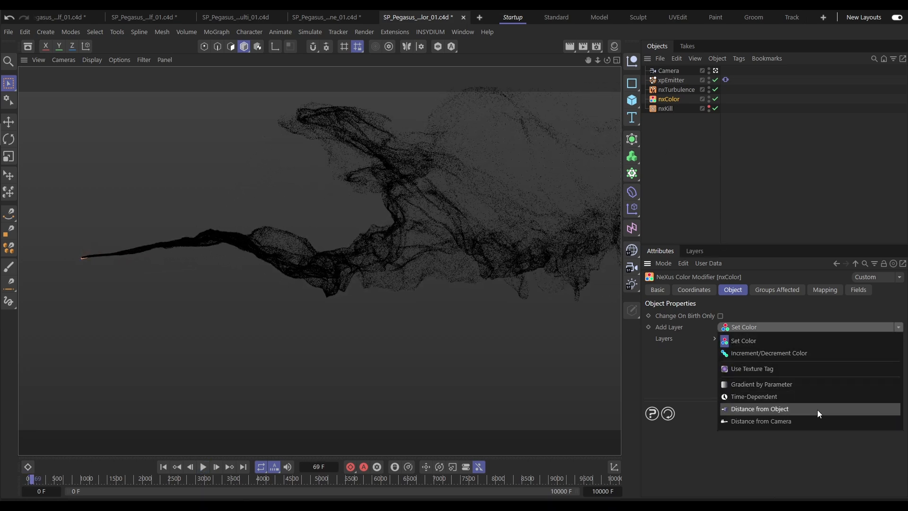
pyautogui.click(761, 384)
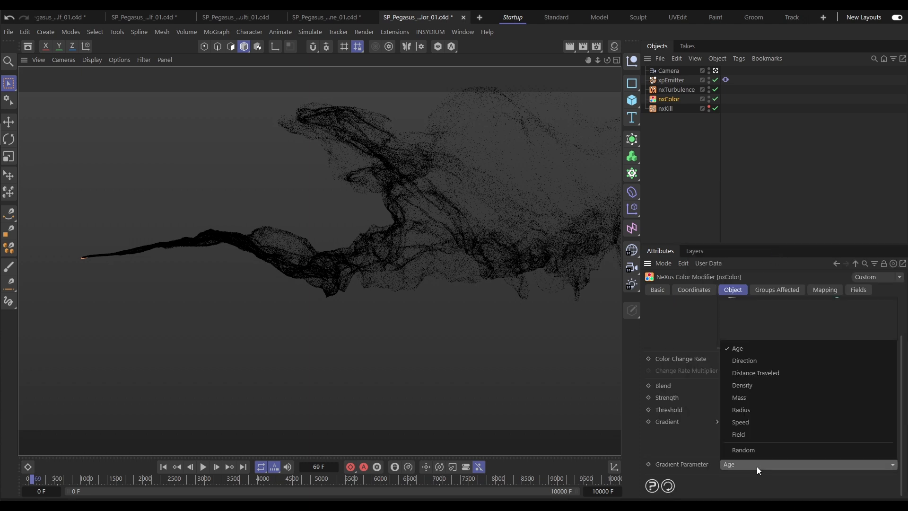
pyautogui.click(740, 422)
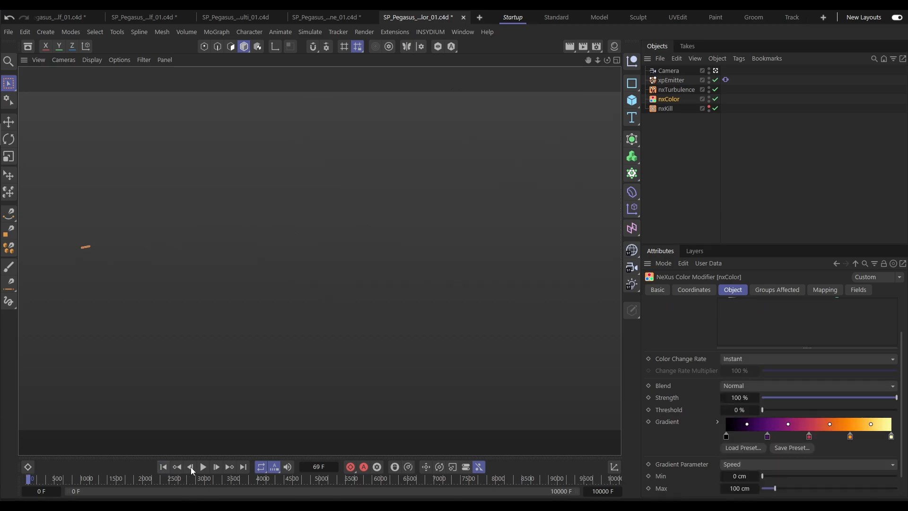
pyautogui.click(203, 467)
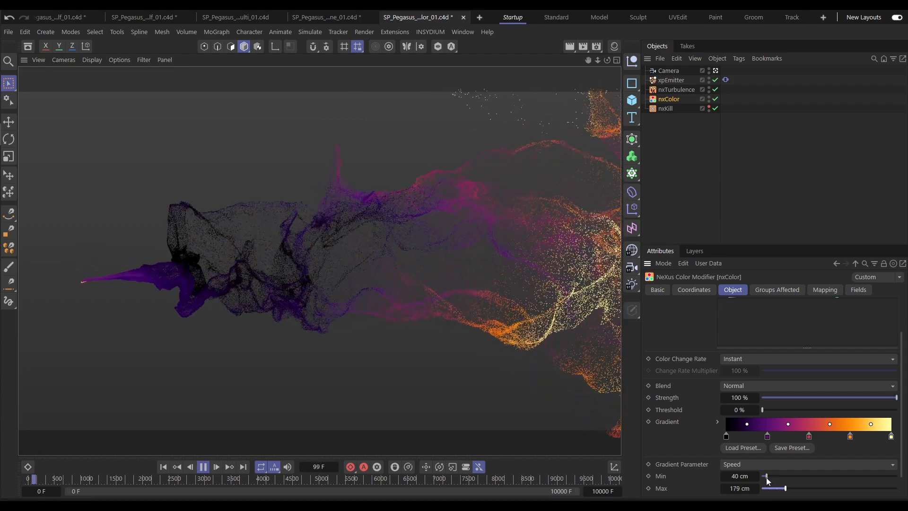
pyautogui.moveTo(765, 475); pyautogui.dragTo(762, 475)
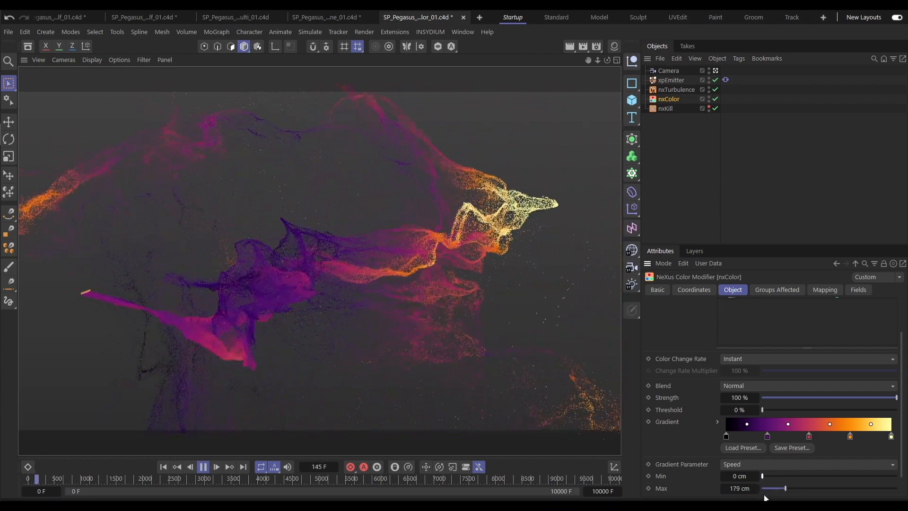
pyautogui.click(203, 467)
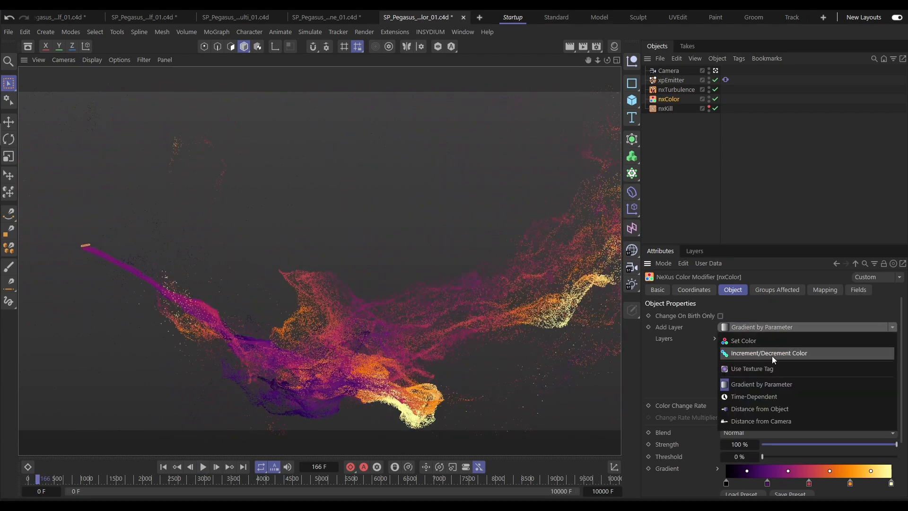
# Step: Add a black-to-white Gradient by Parameter layer driven by Age with Multiply blend
pyautogui.click(761, 384)
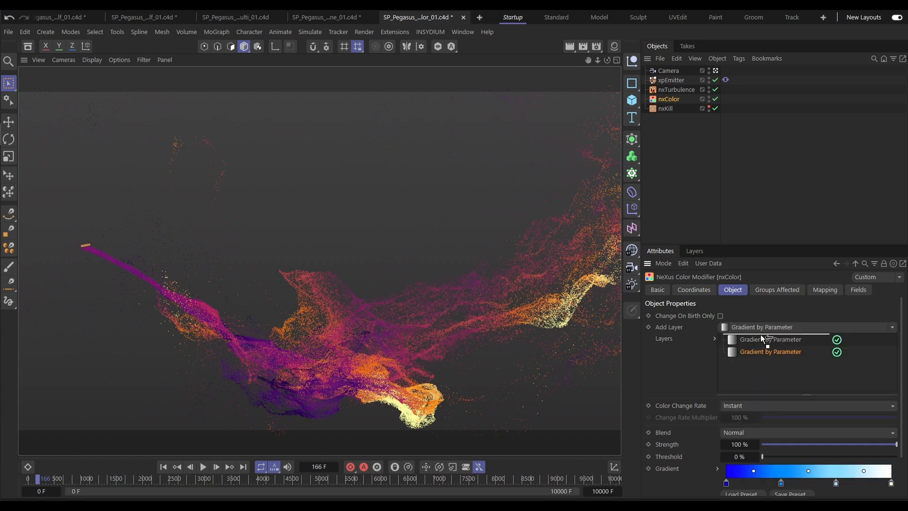
pyautogui.click(770, 339)
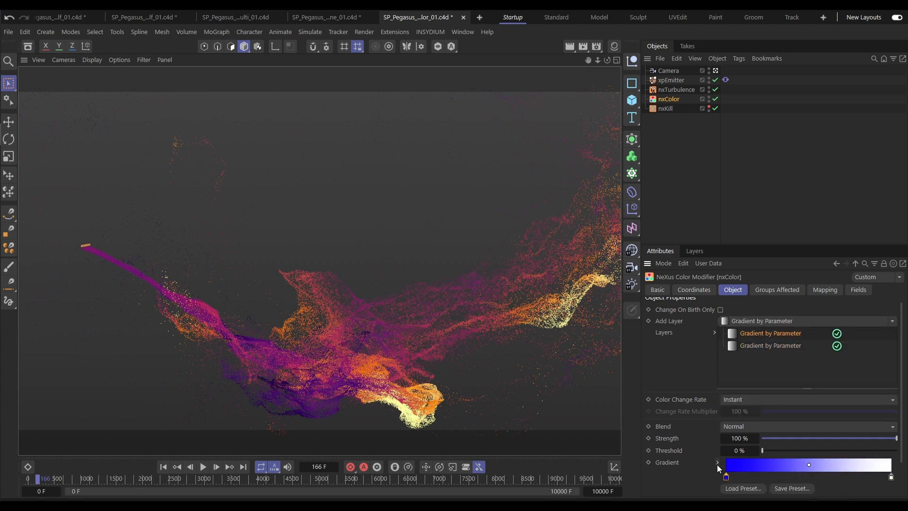
pyautogui.click(717, 462)
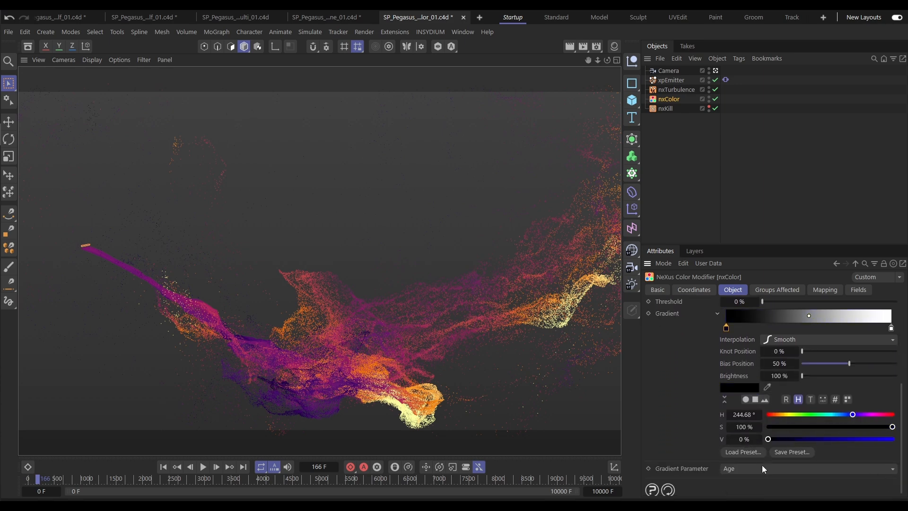
pyautogui.click(805, 467)
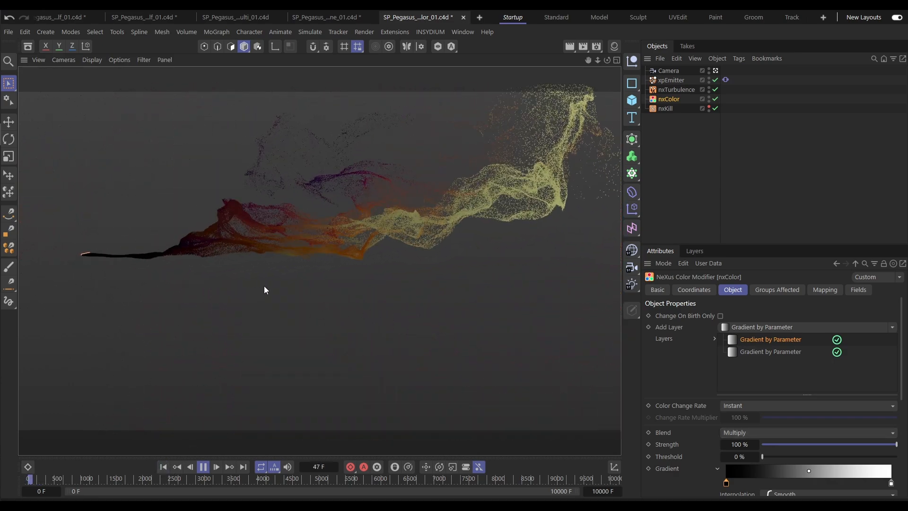
pyautogui.click(216, 466)
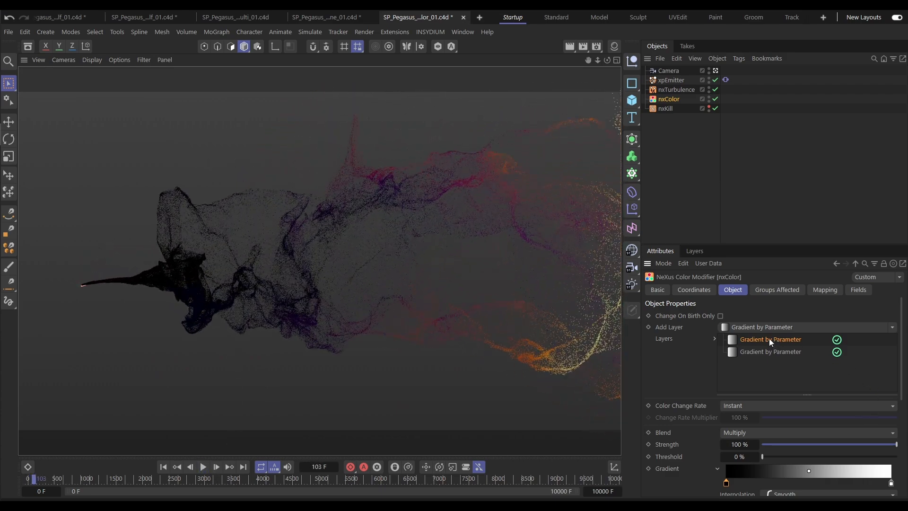
# Step: Add a Random gradient layer blended with Min at 43% strength and replay
pyautogui.click(667, 327)
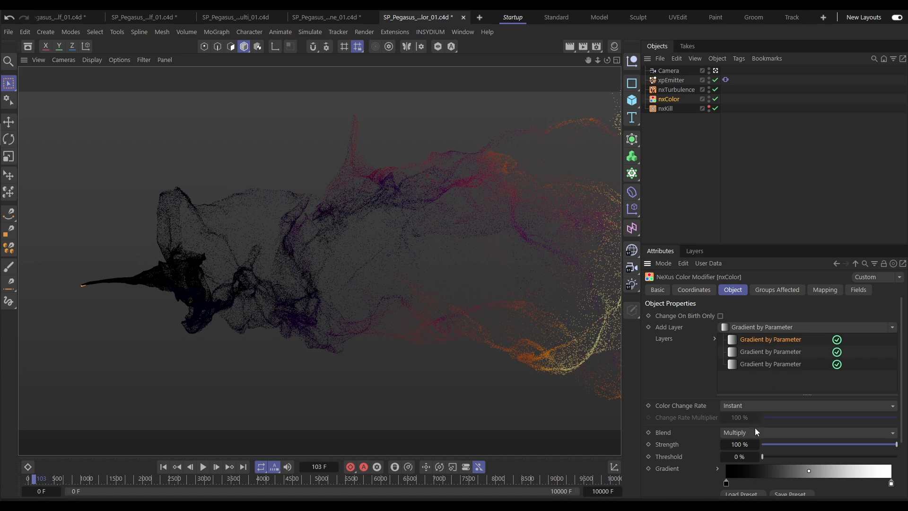
pyautogui.click(805, 432)
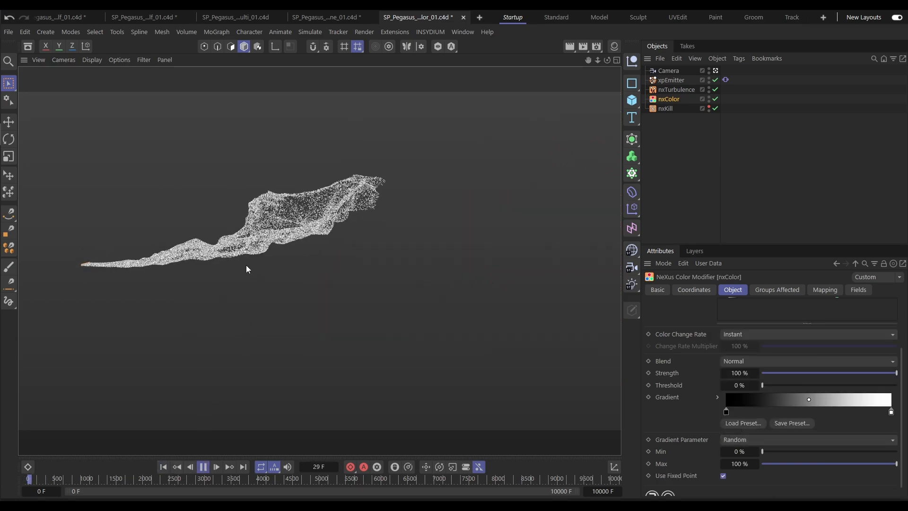
pyautogui.click(203, 466)
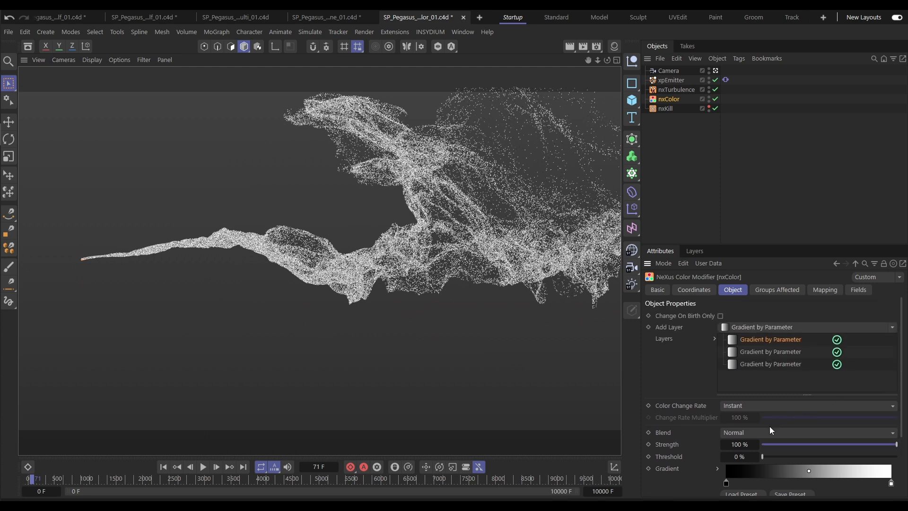
pyautogui.click(807, 432)
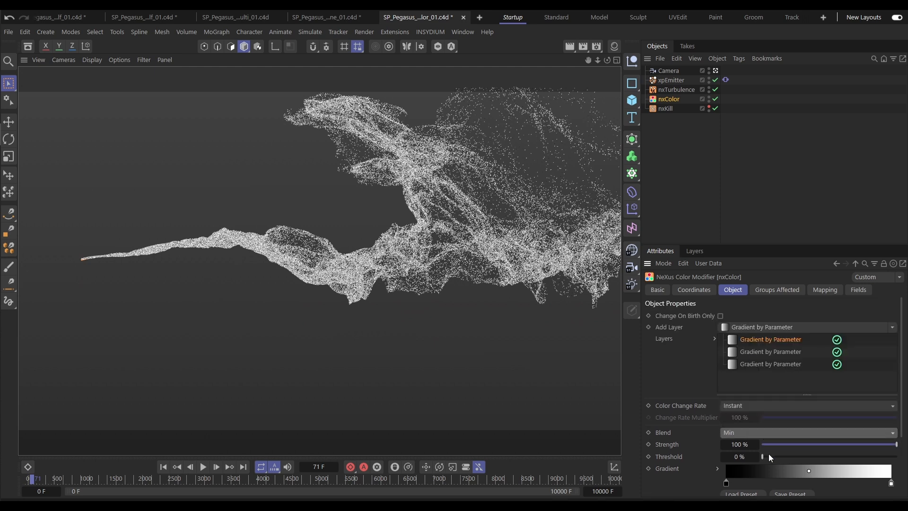
pyautogui.moveTo(896, 444); pyautogui.dragTo(818, 445)
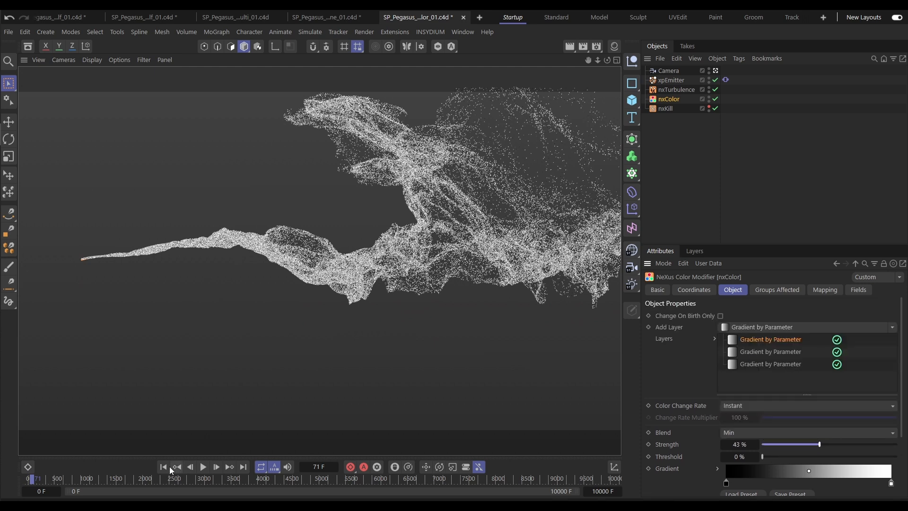
pyautogui.click(202, 467)
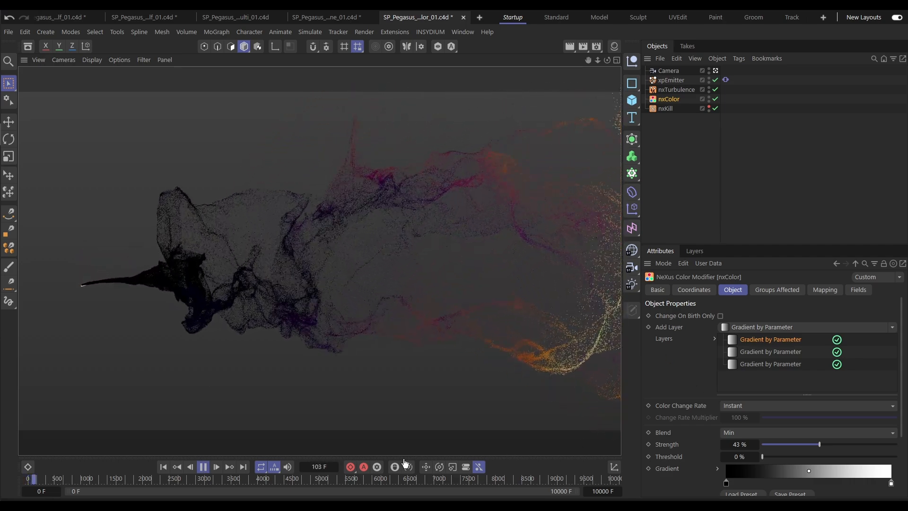
# Step: Add a Set Color layer using the logo bitmap at 50% U and V scale, untiled
pyautogui.click(204, 467)
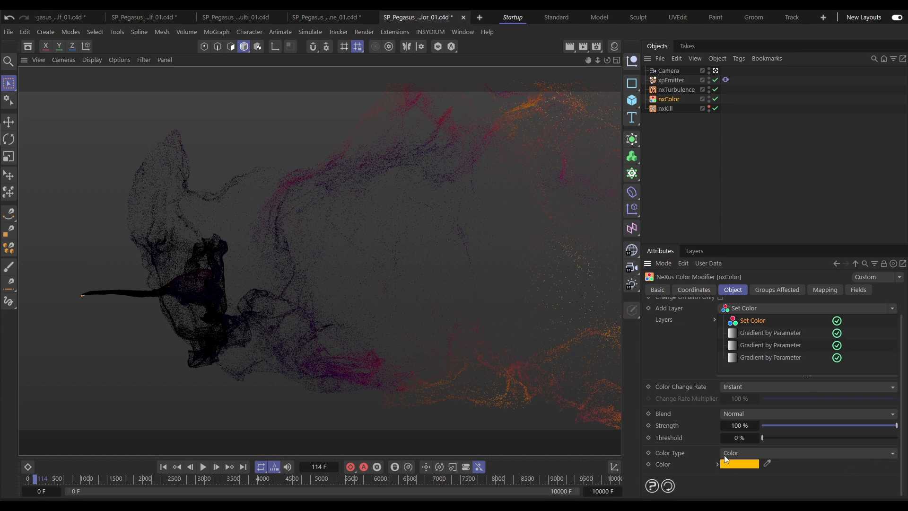
pyautogui.click(805, 452)
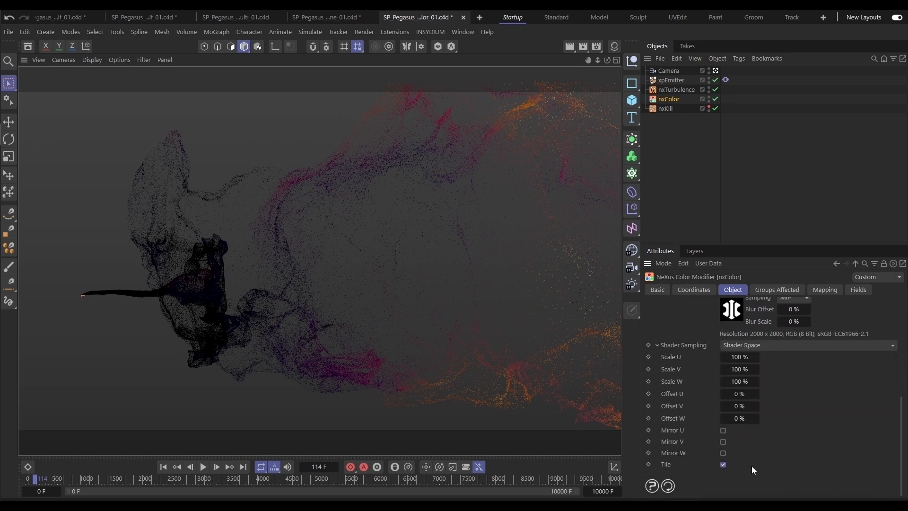
pyautogui.click(722, 357)
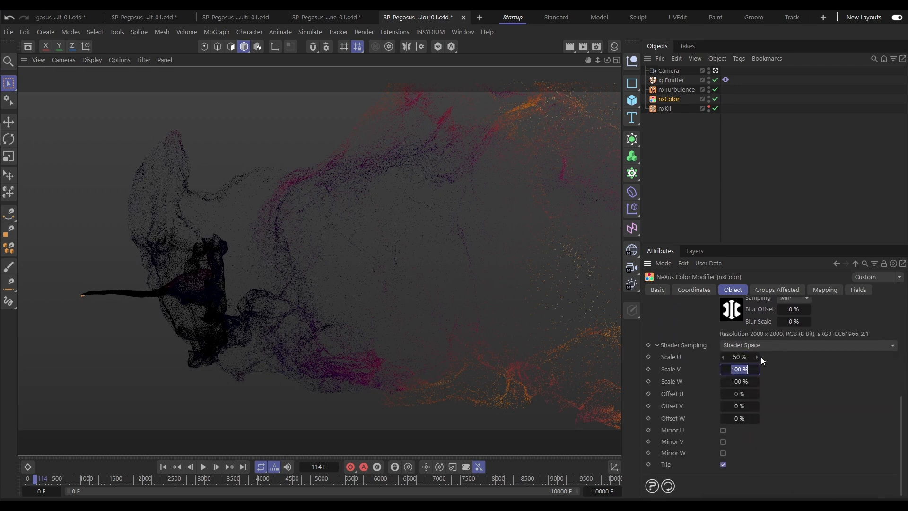
pyautogui.write('50 %')
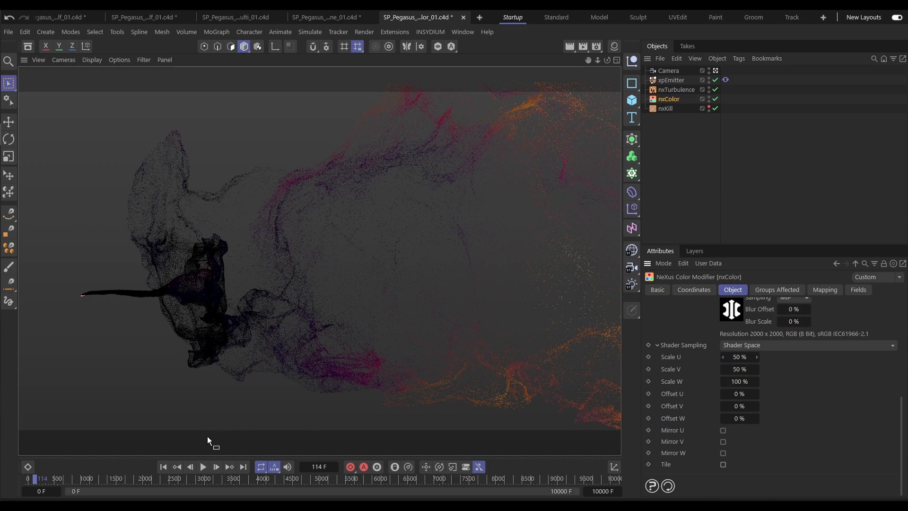
pyautogui.click(203, 466)
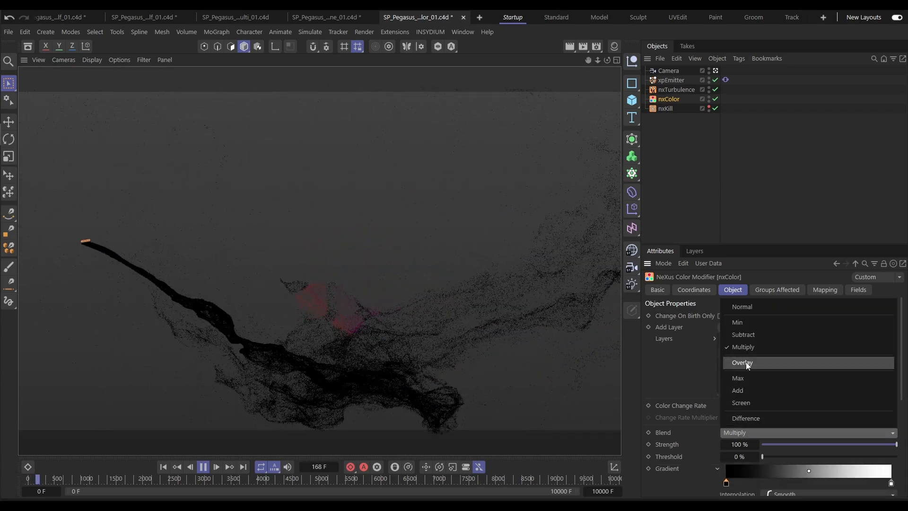
# Step: Choose Overlay in nxColor's Blend dropdown on the Object tab
pyautogui.click(743, 362)
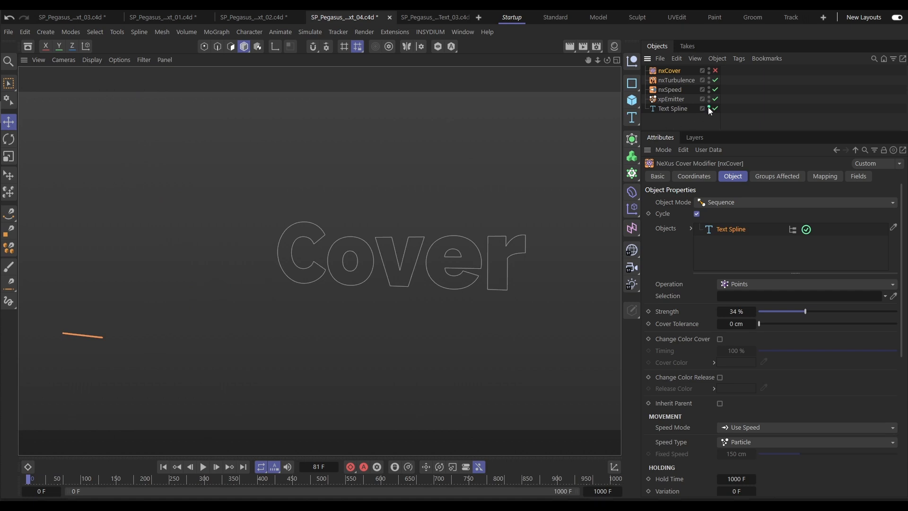
# Step: Hide the Text Spline outline and play the particles covering the text
pyautogui.click(714, 70)
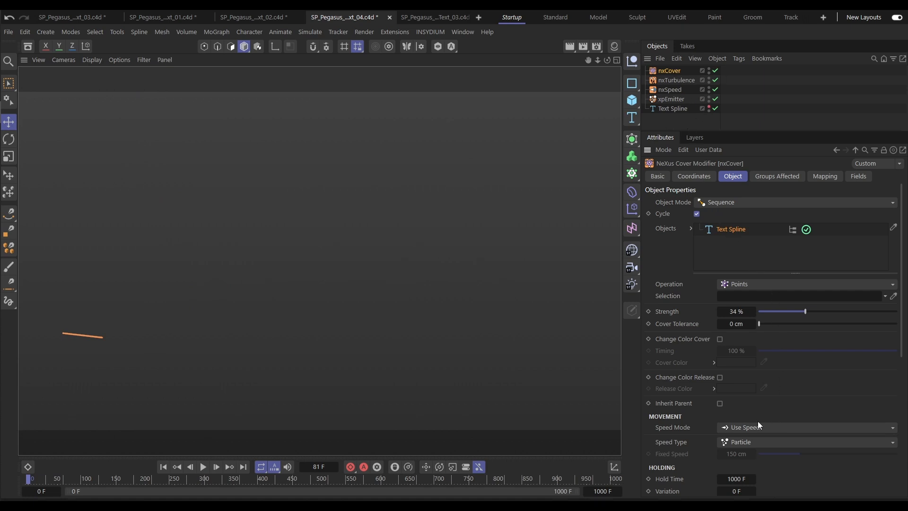
pyautogui.click(203, 466)
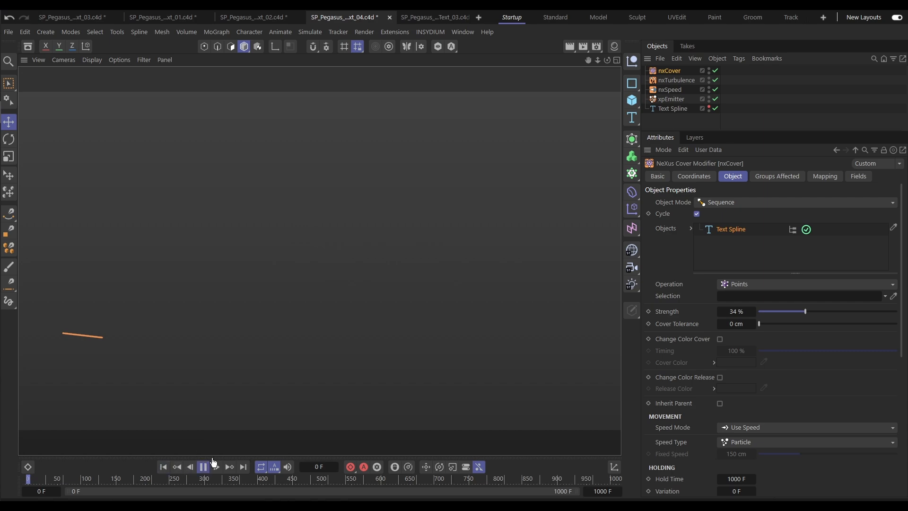
pyautogui.click(215, 467)
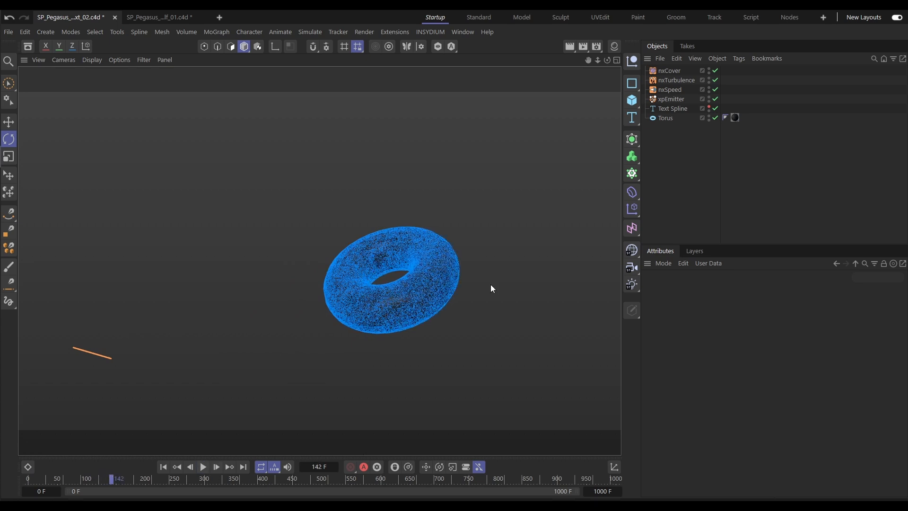
# Step: Set nxCover's Operation to Object Volume so particles fill the torus interior
pyautogui.click(670, 70)
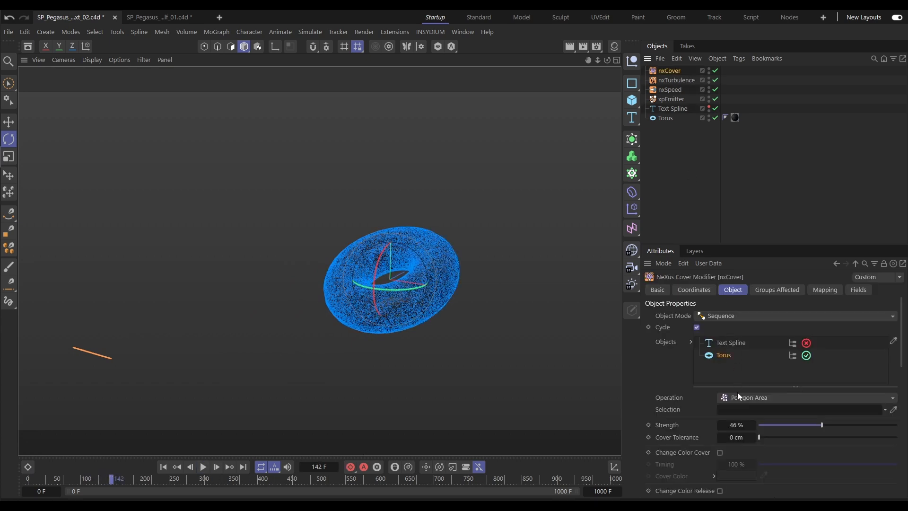
pyautogui.click(805, 397)
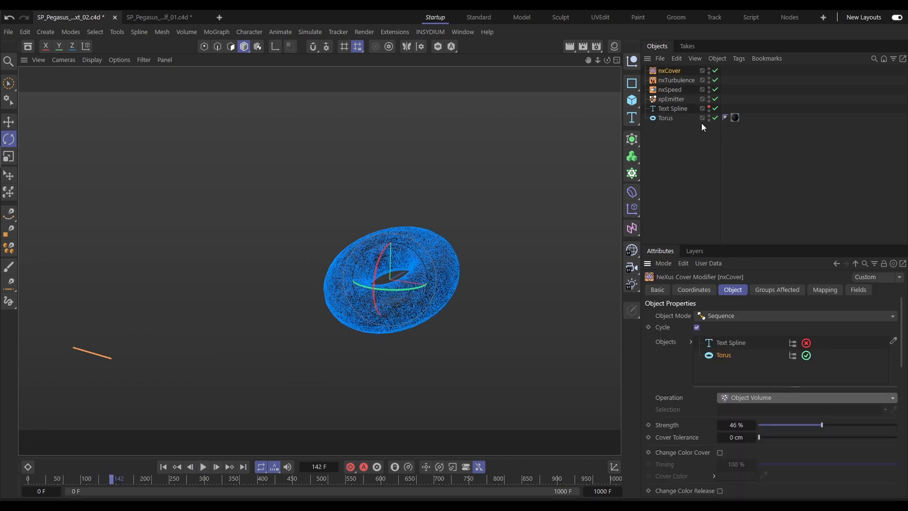
pyautogui.click(202, 467)
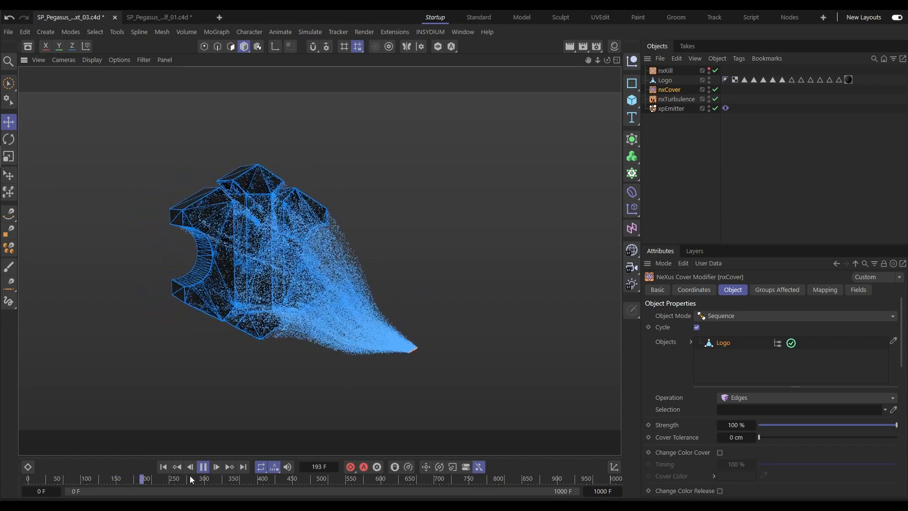
# Step: Switch nxCover's Operation to Particle Ray and replay the logo covering animation
pyautogui.click(805, 397)
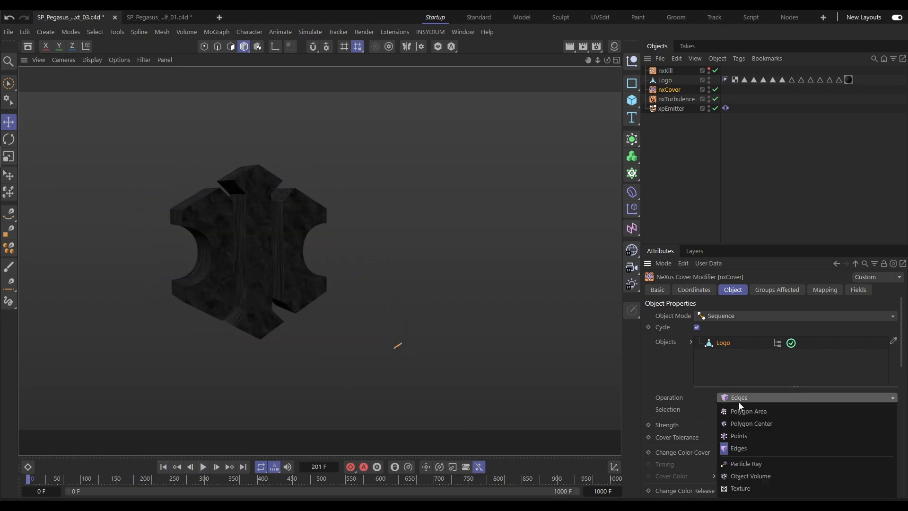
pyautogui.click(746, 463)
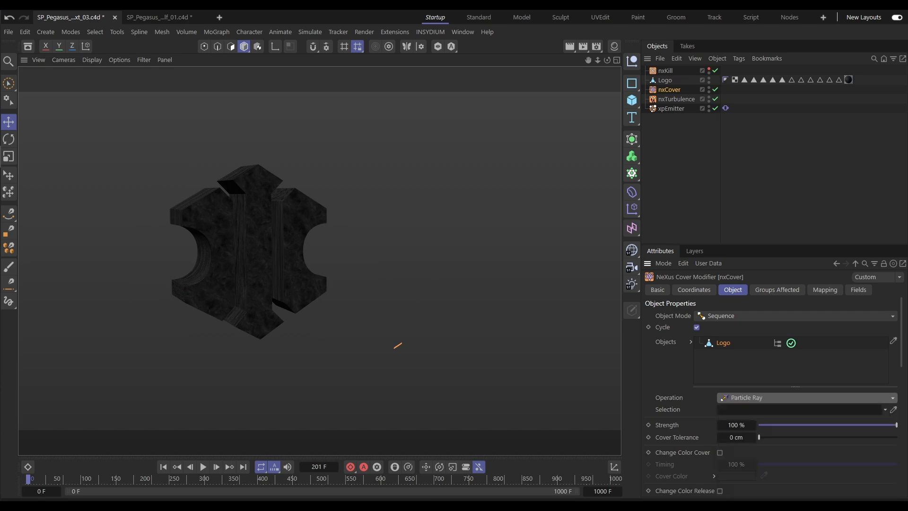
pyautogui.click(203, 467)
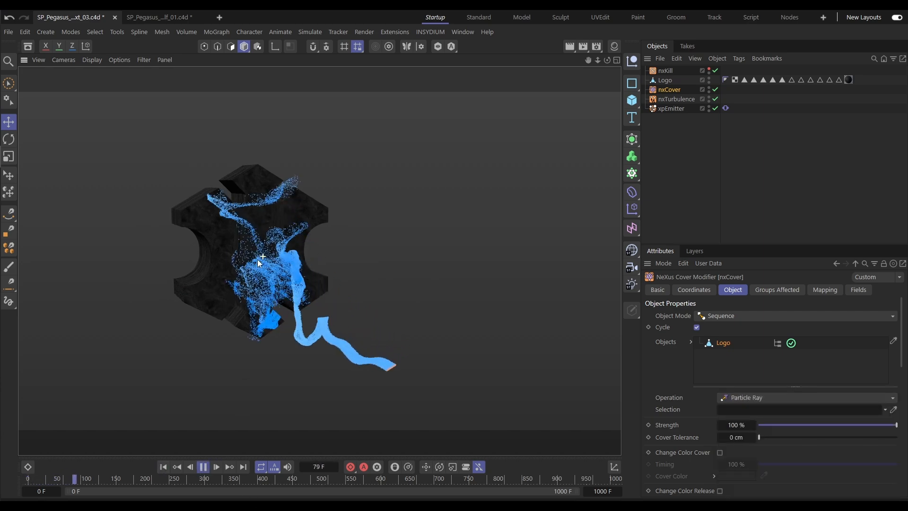
pyautogui.click(217, 466)
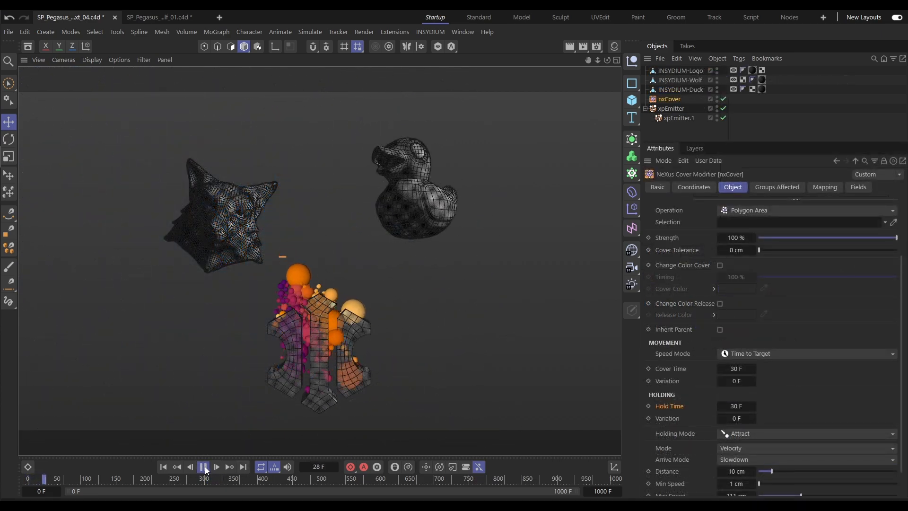
# Step: Pause, rewind to frame 0 and replay particles covering the logo
pyautogui.click(203, 467)
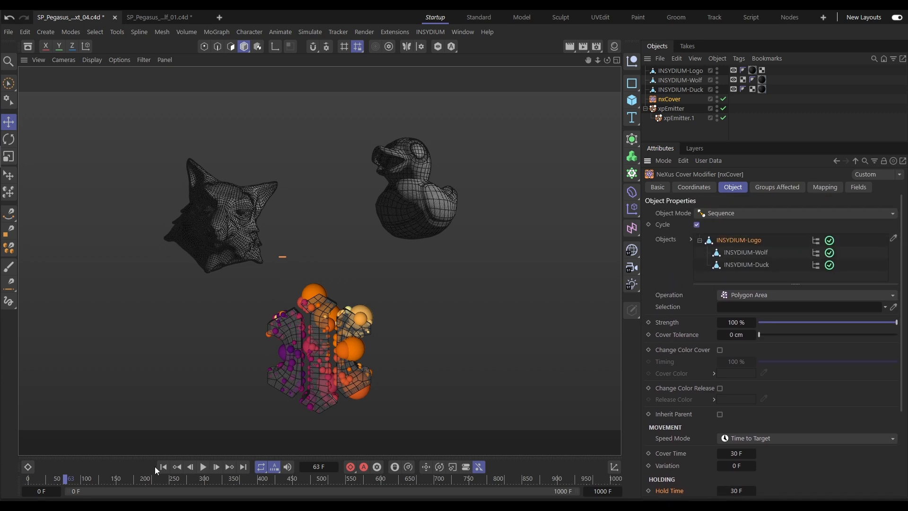
pyautogui.click(203, 466)
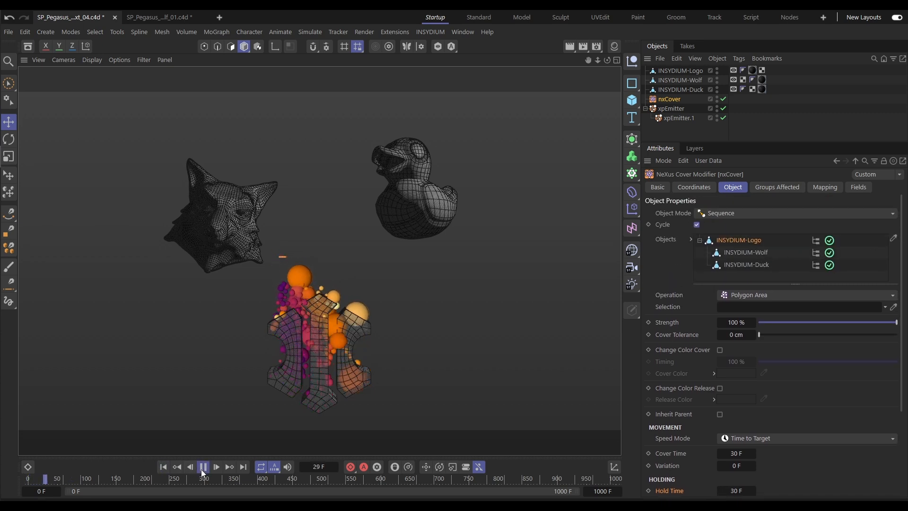
pyautogui.click(204, 467)
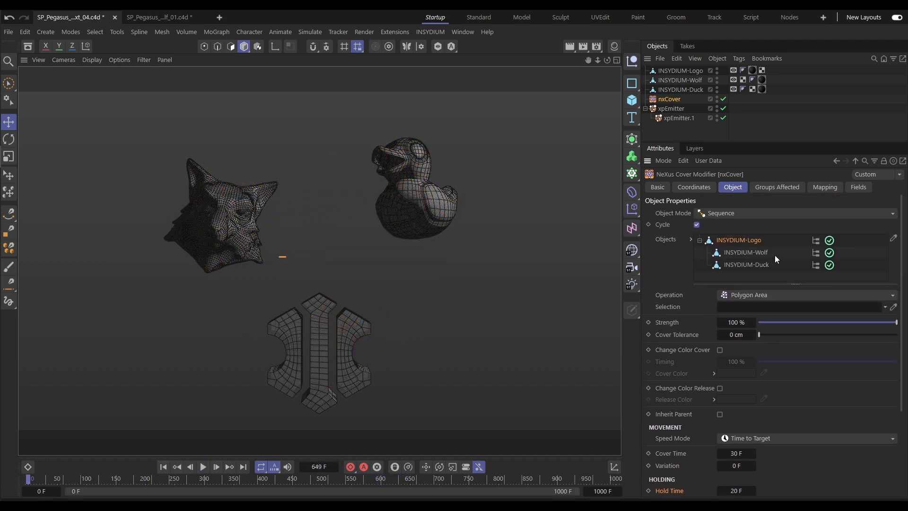
pyautogui.click(800, 212)
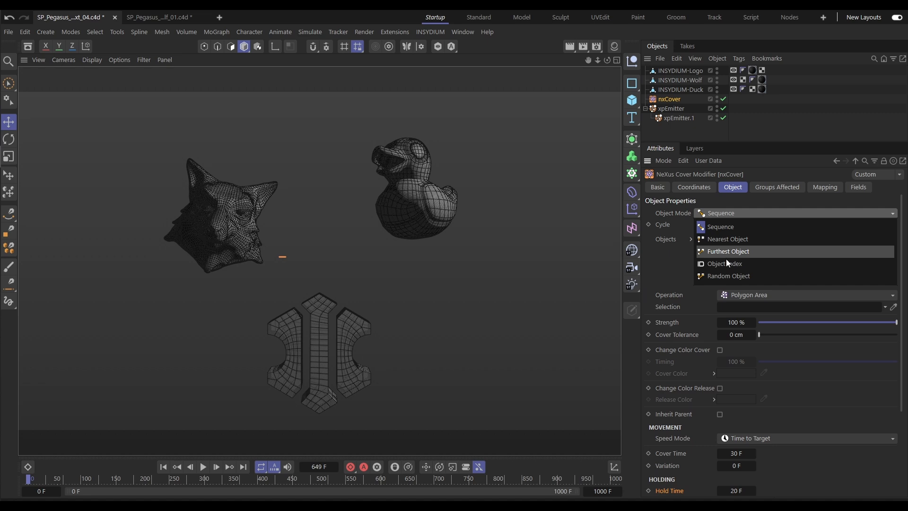
pyautogui.click(725, 263)
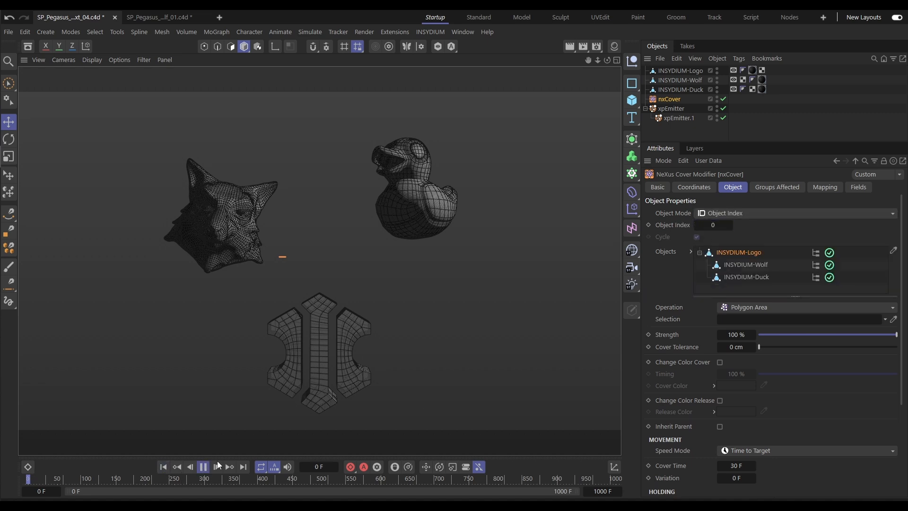
pyautogui.click(216, 467)
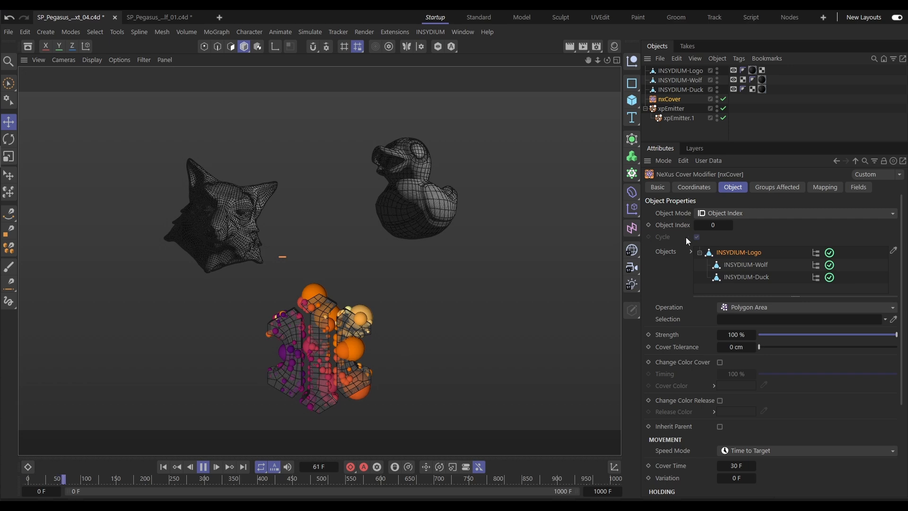
pyautogui.click(731, 225)
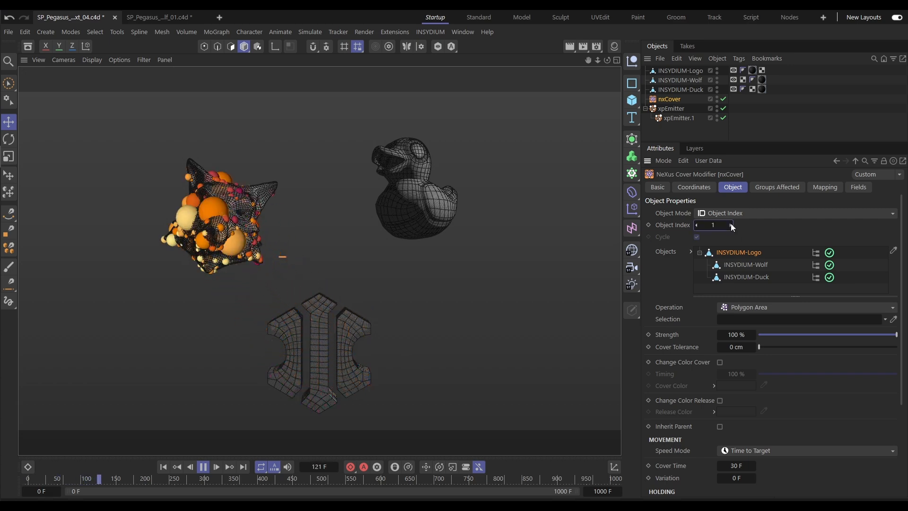
pyautogui.click(730, 225)
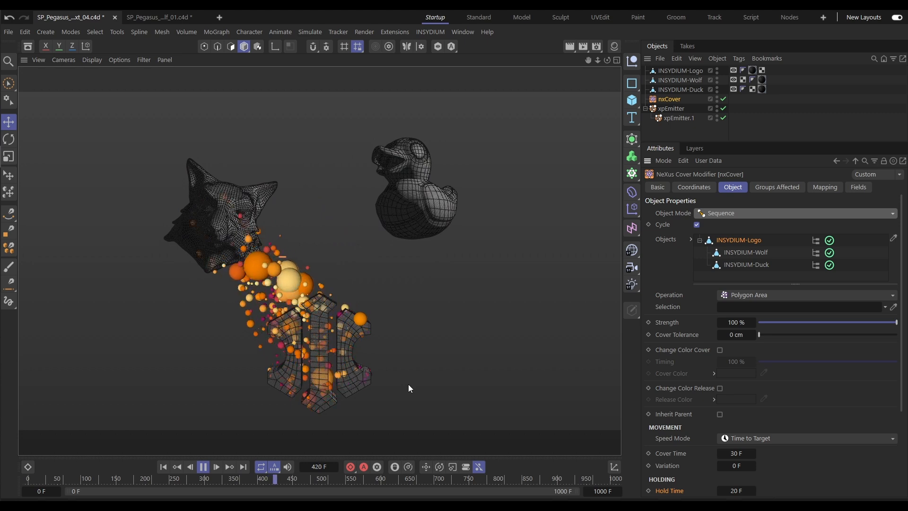
pyautogui.click(216, 466)
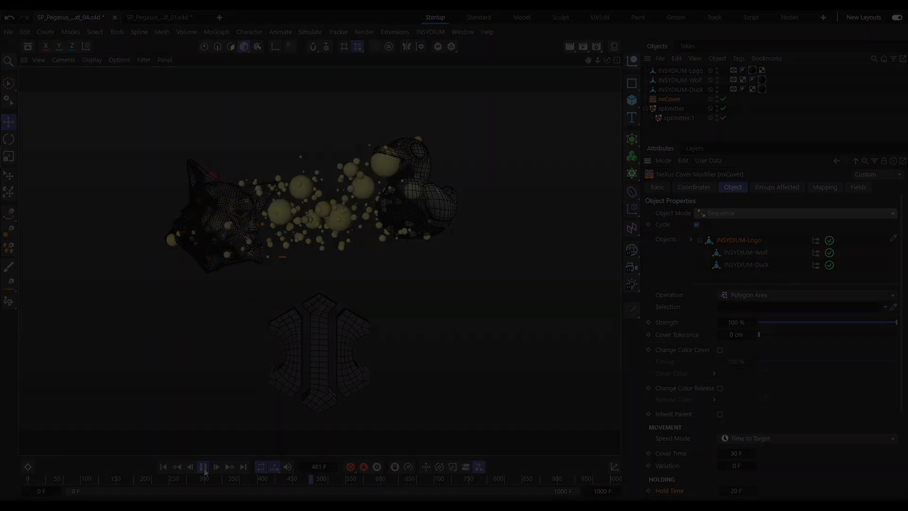